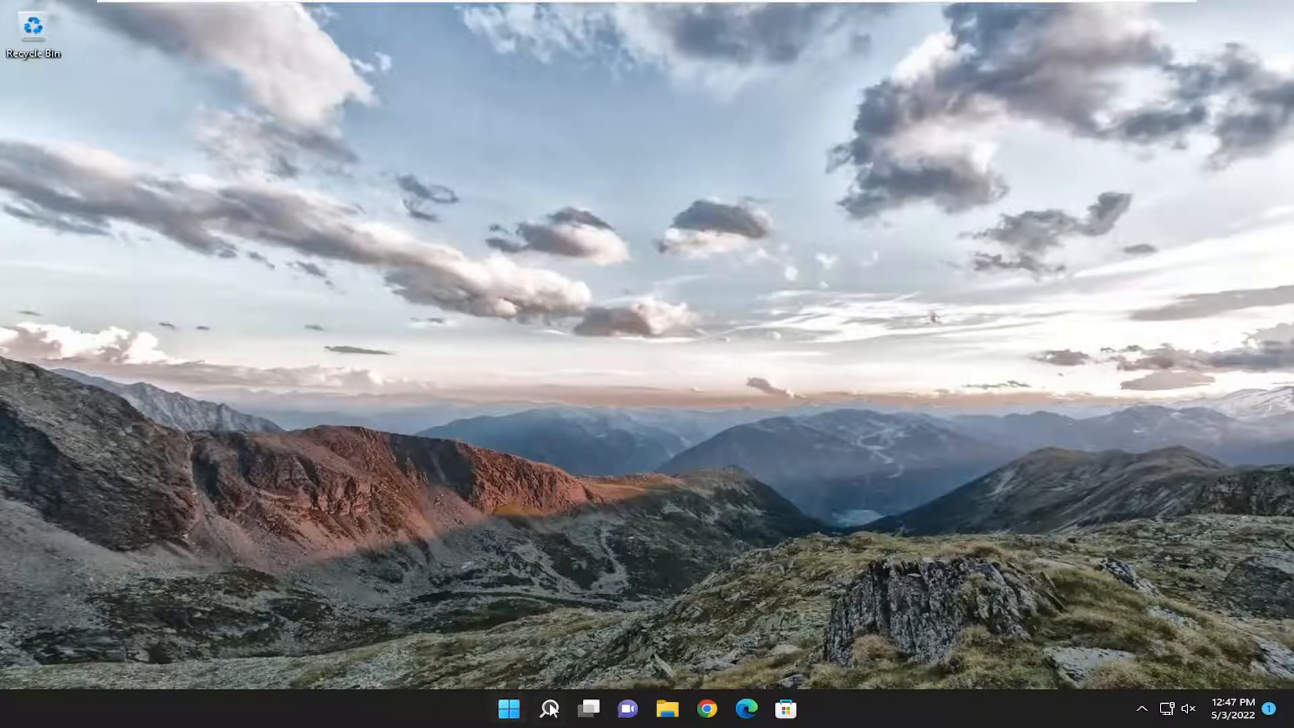
# Launch Registry Editor as administrator from Start search 'regedi', approving the UAC prompt.
pyautogui.write('regedit')
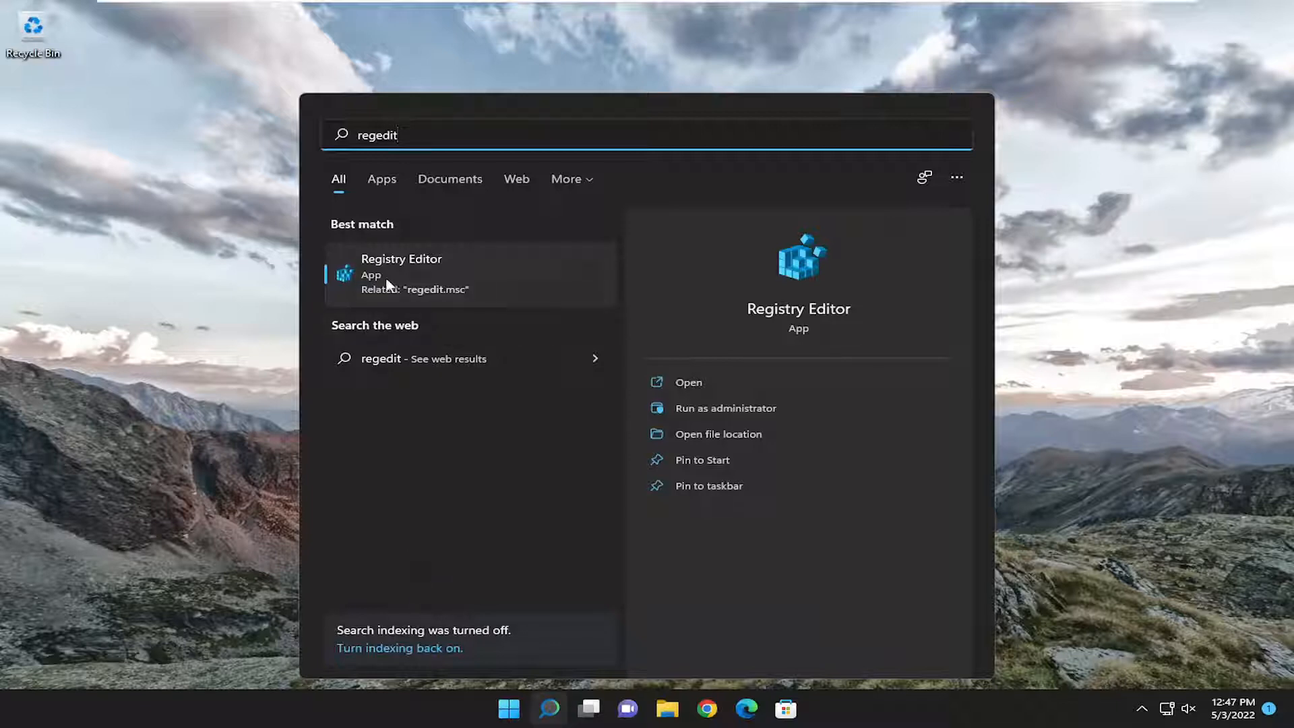
pyautogui.rightClick(402, 272)
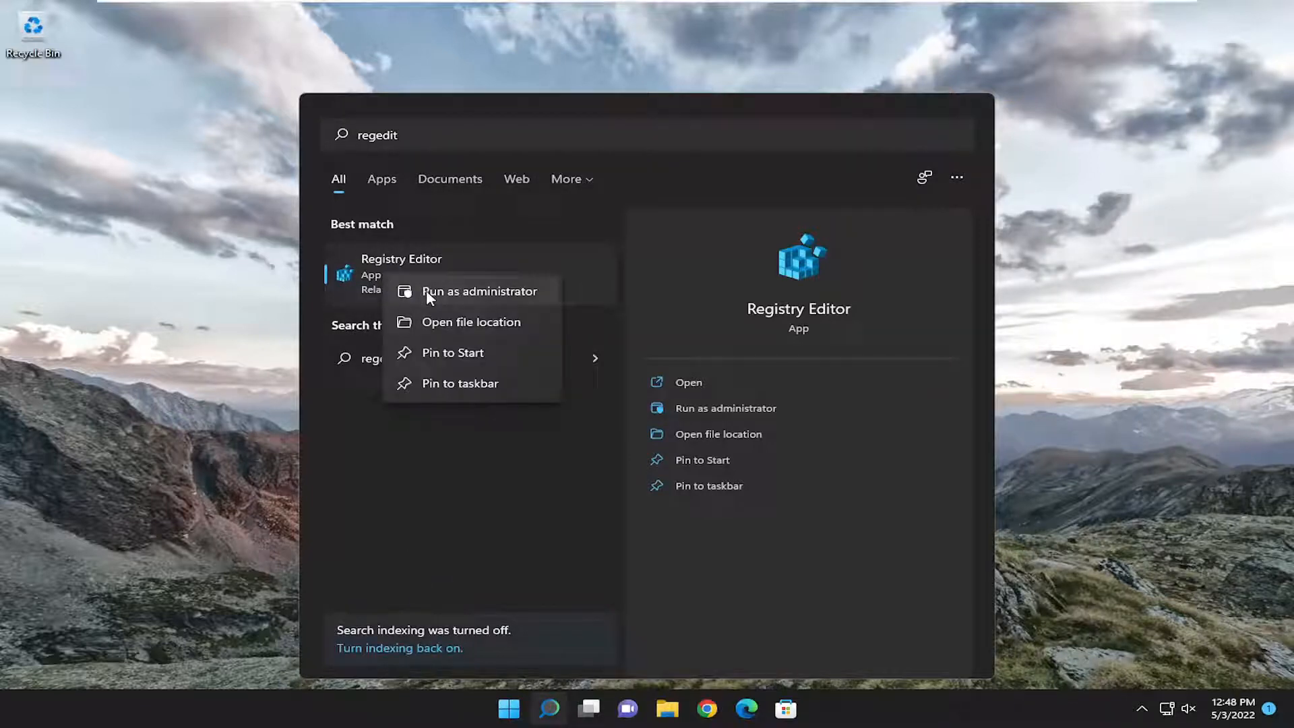
pyautogui.click(480, 291)
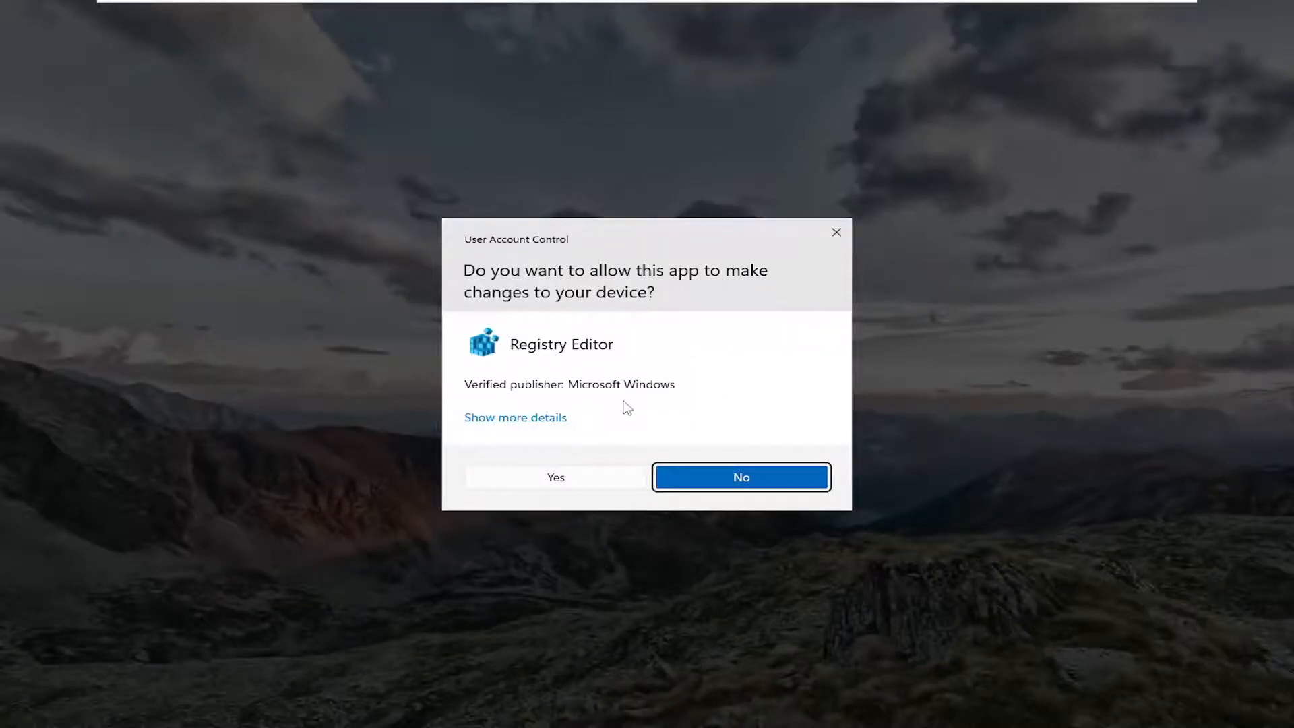
pyautogui.click(554, 478)
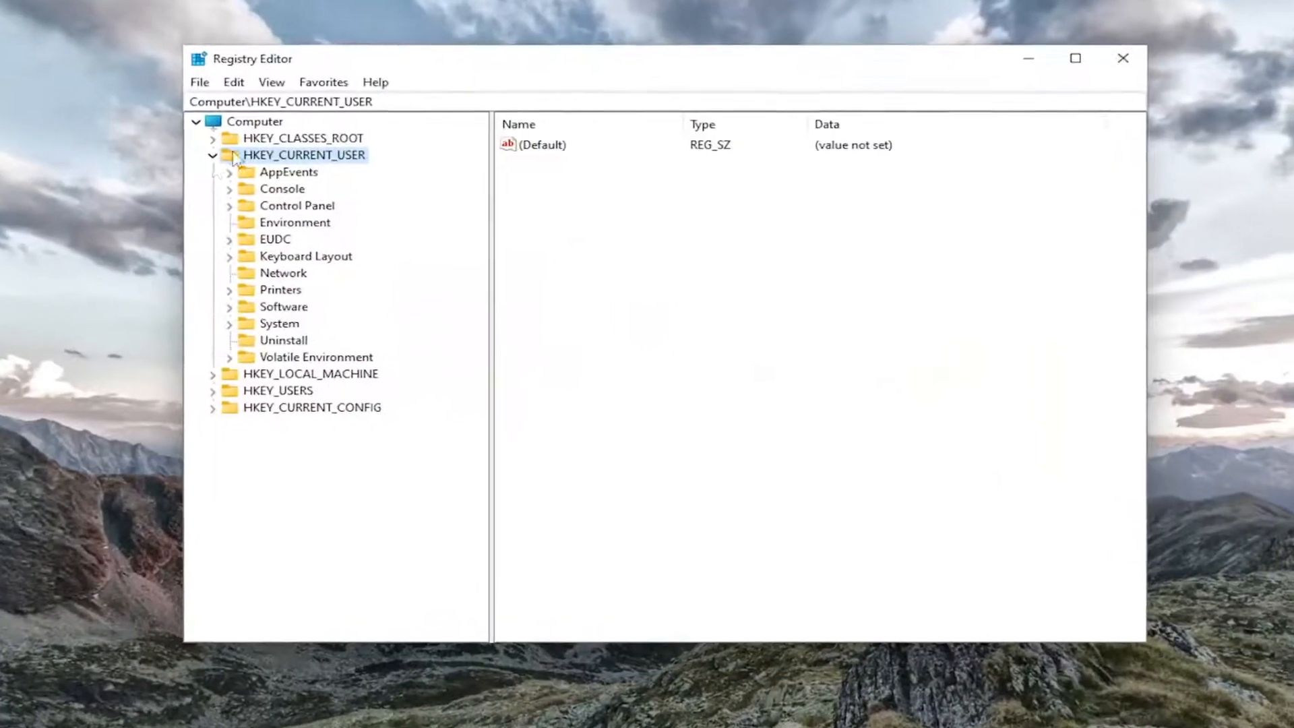
# Collapse HKEY_CURRENT_USER, then cancel out of the File > Export backup dialog.
pyautogui.click(213, 154)
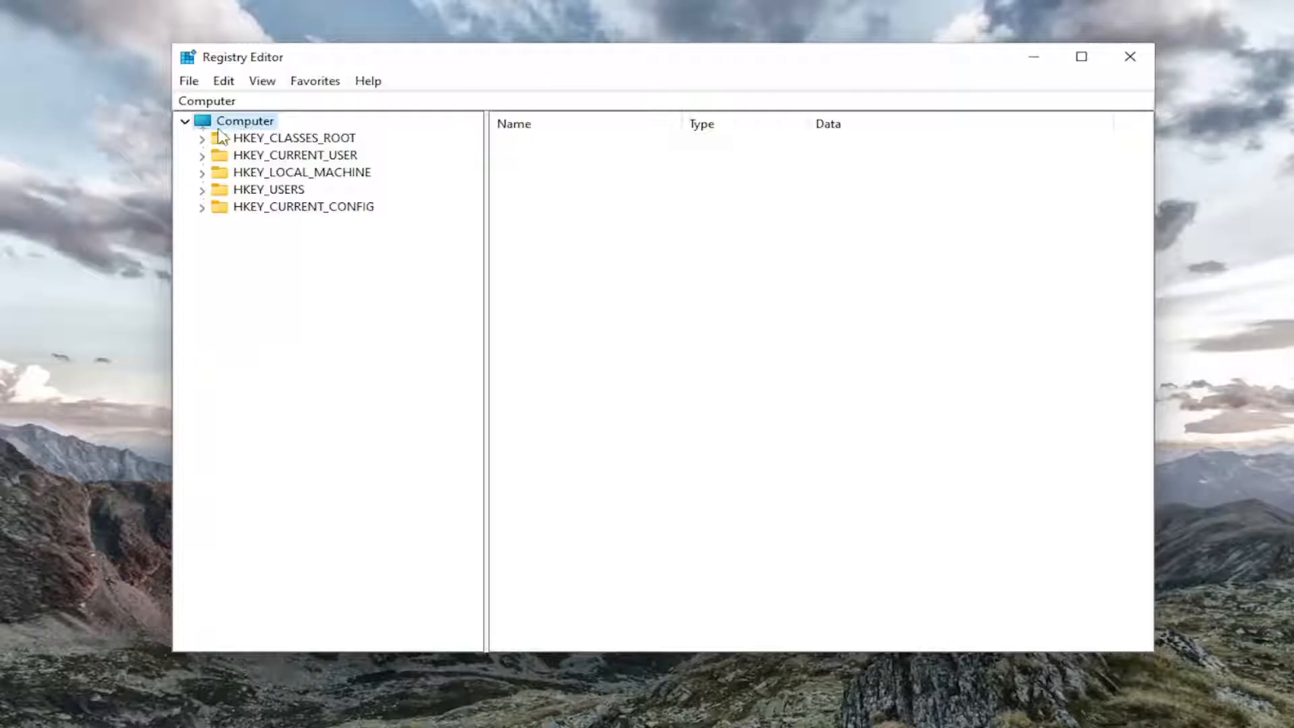
pyautogui.click(189, 80)
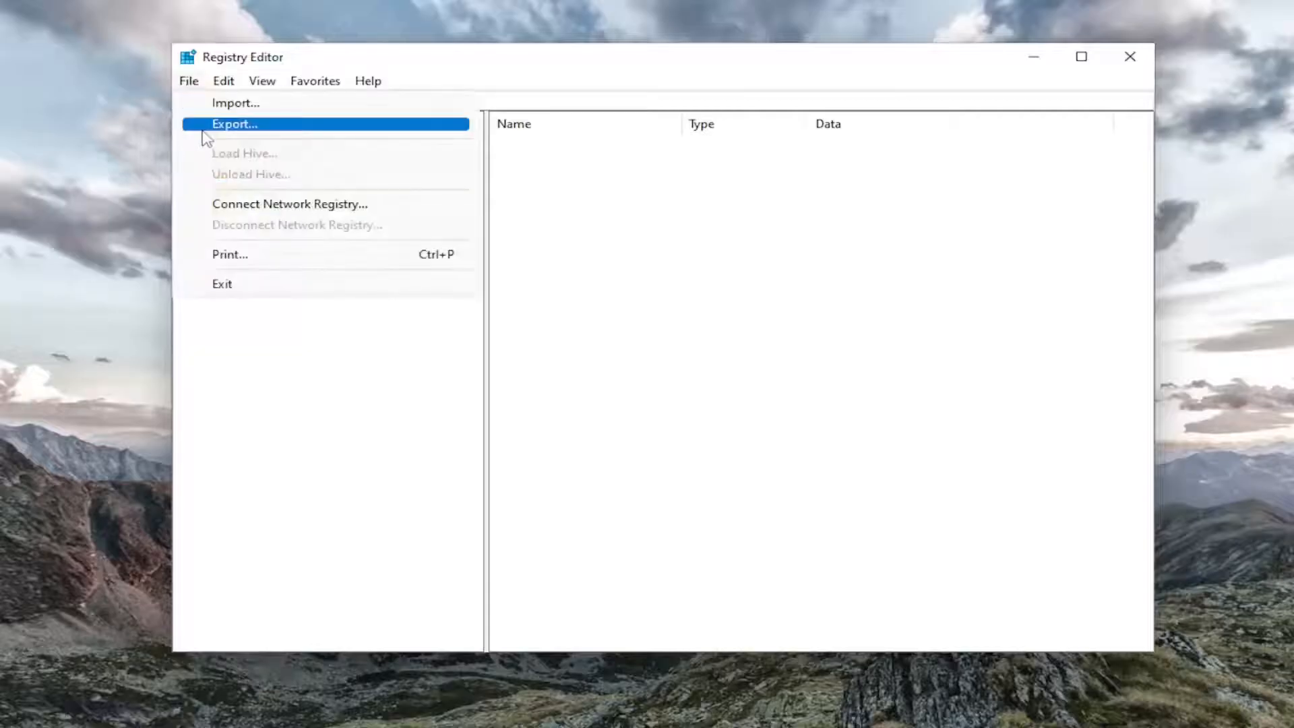
pyautogui.click(234, 124)
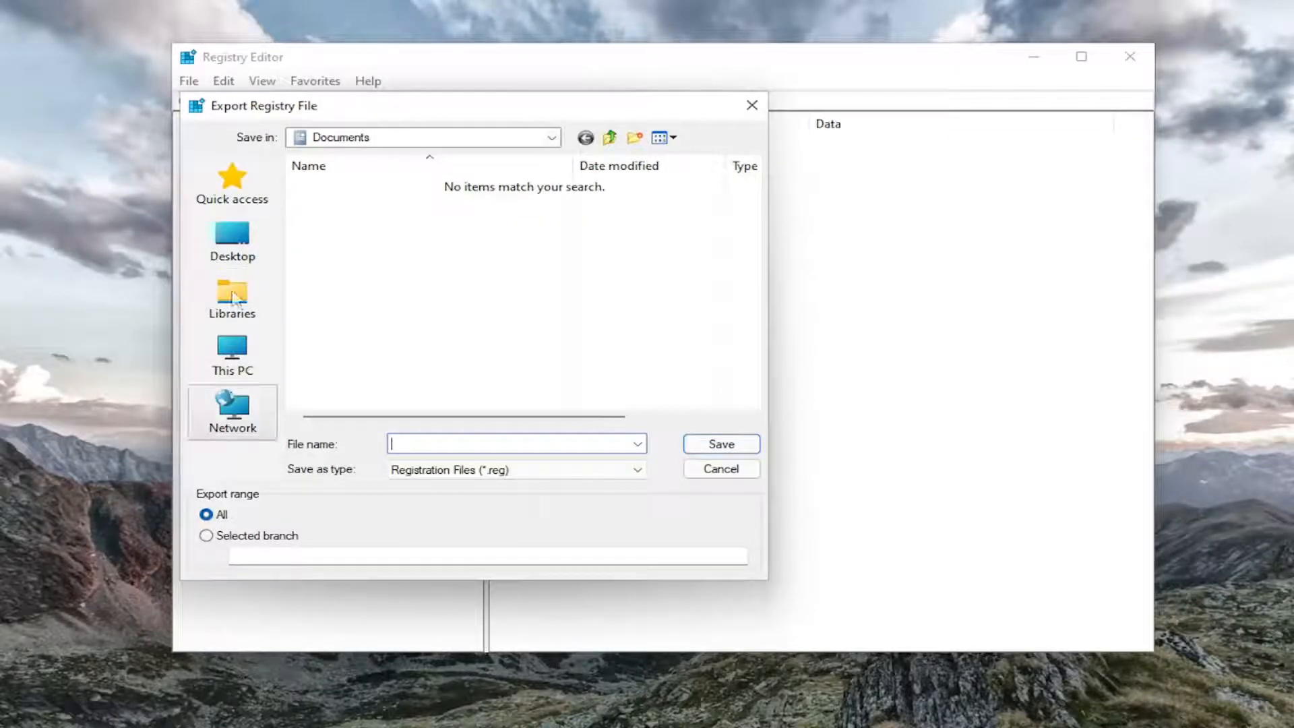
pyautogui.click(232, 296)
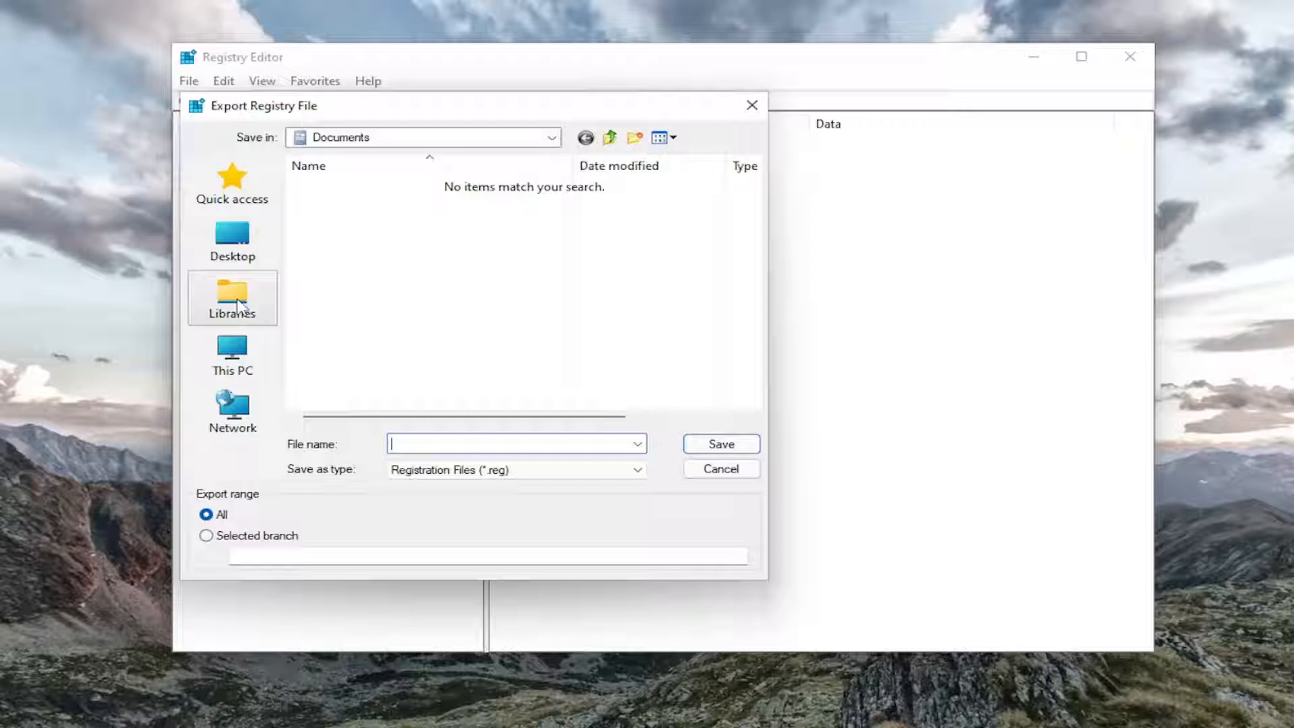
pyautogui.click(719, 469)
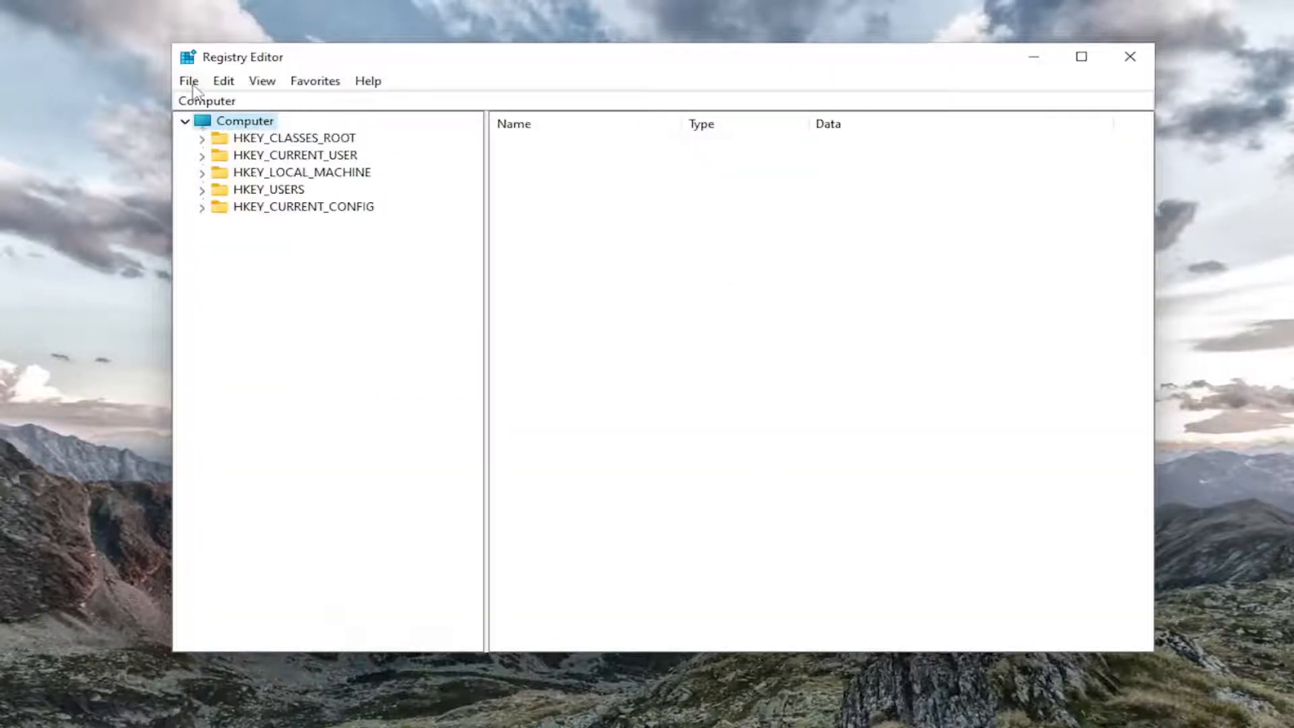
# Cancel out of the File > Import dialog, returning to the Computer root.
pyautogui.click(188, 81)
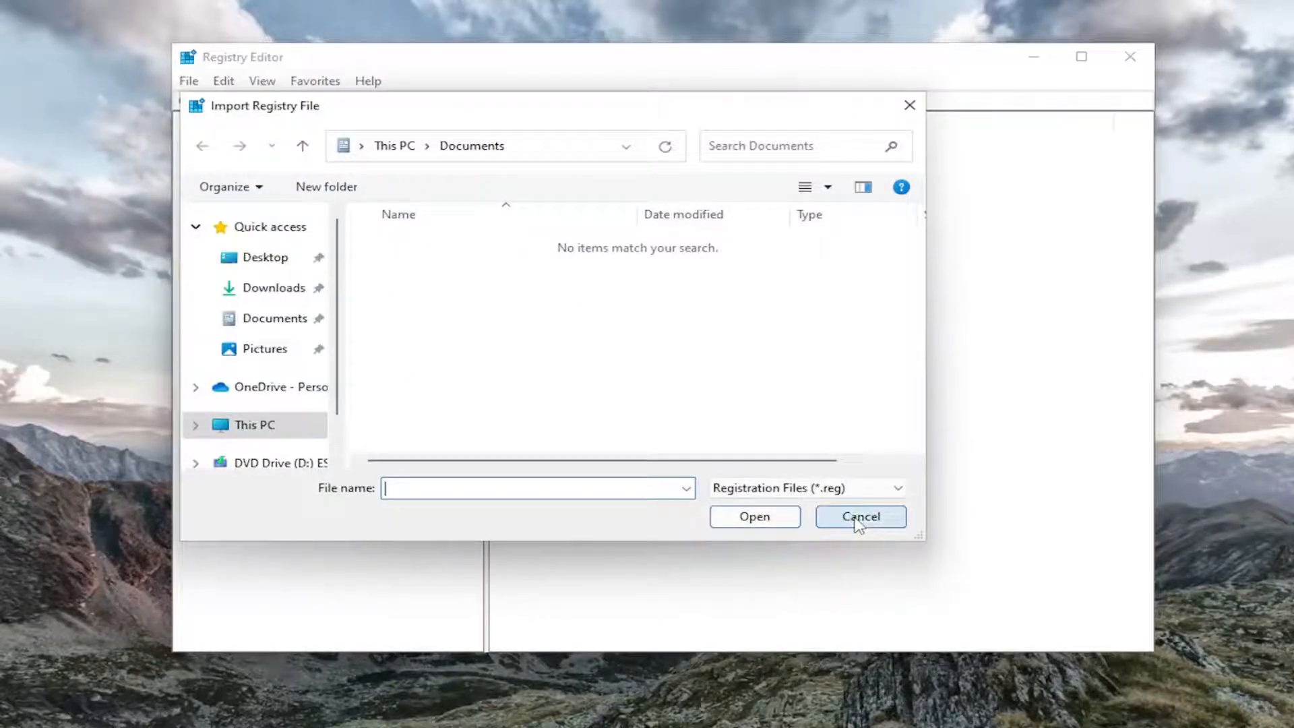
pyautogui.click(860, 517)
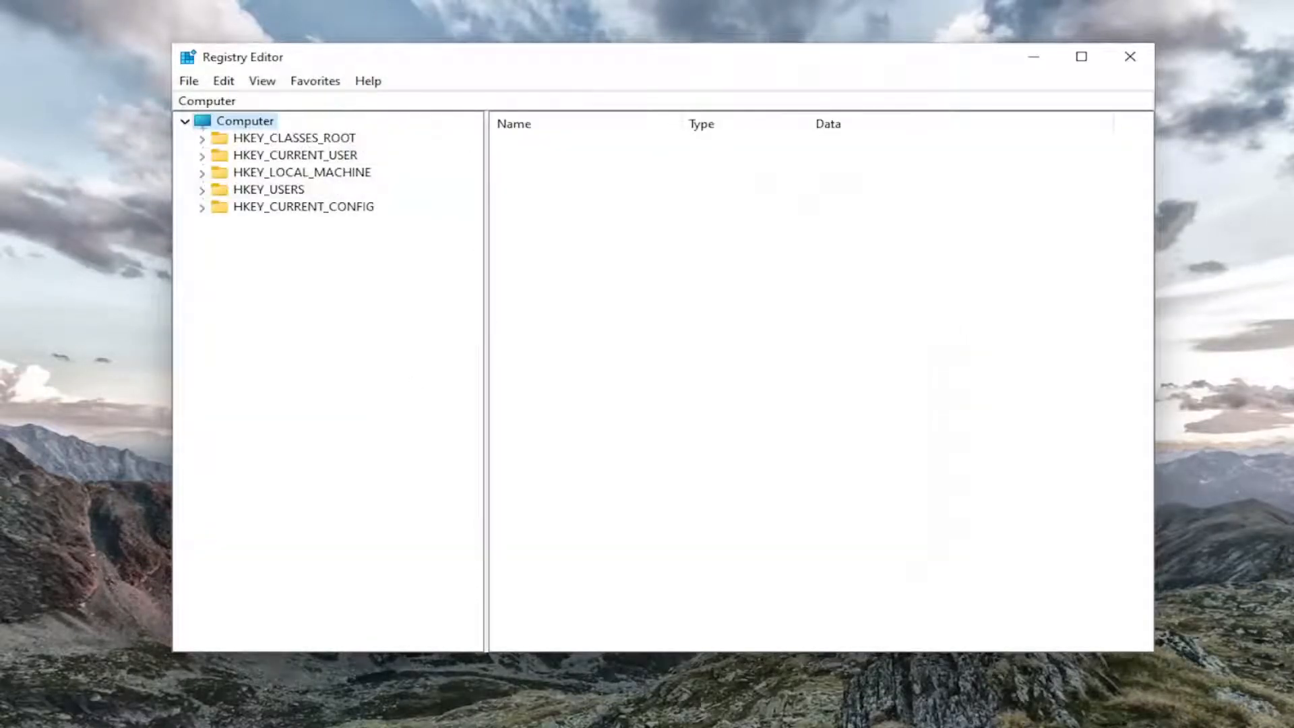
pyautogui.moveTo(312, 180)
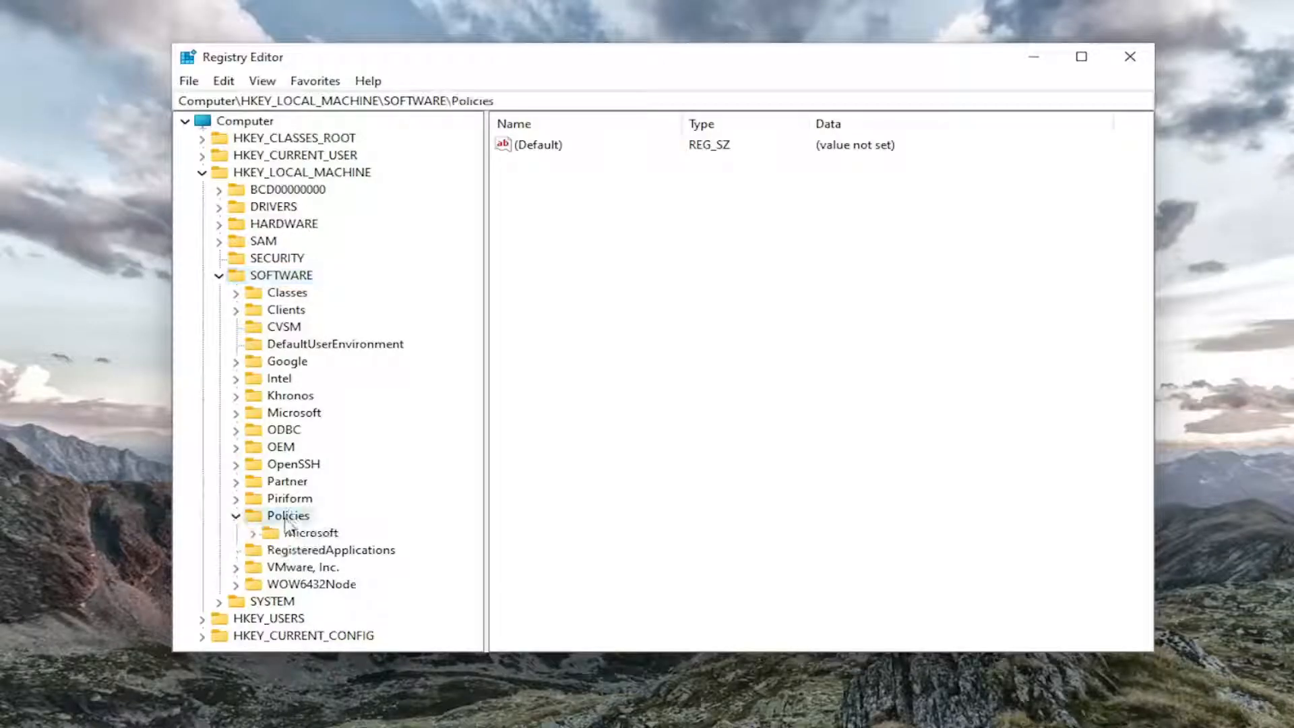
# Select Windows NT under HKEY_LOCAL_MACHINE\SOFTWARE\Policies\Microsoft.
pyautogui.click(312, 532)
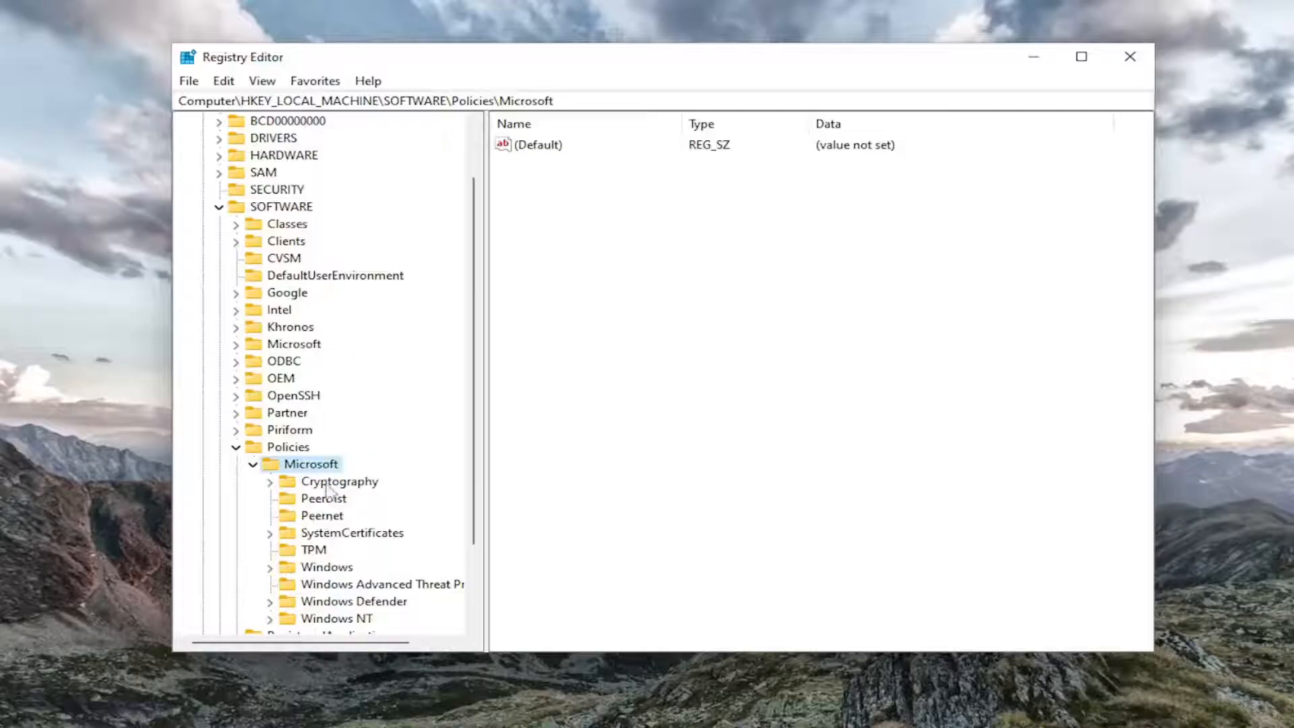
pyautogui.scroll(-3)
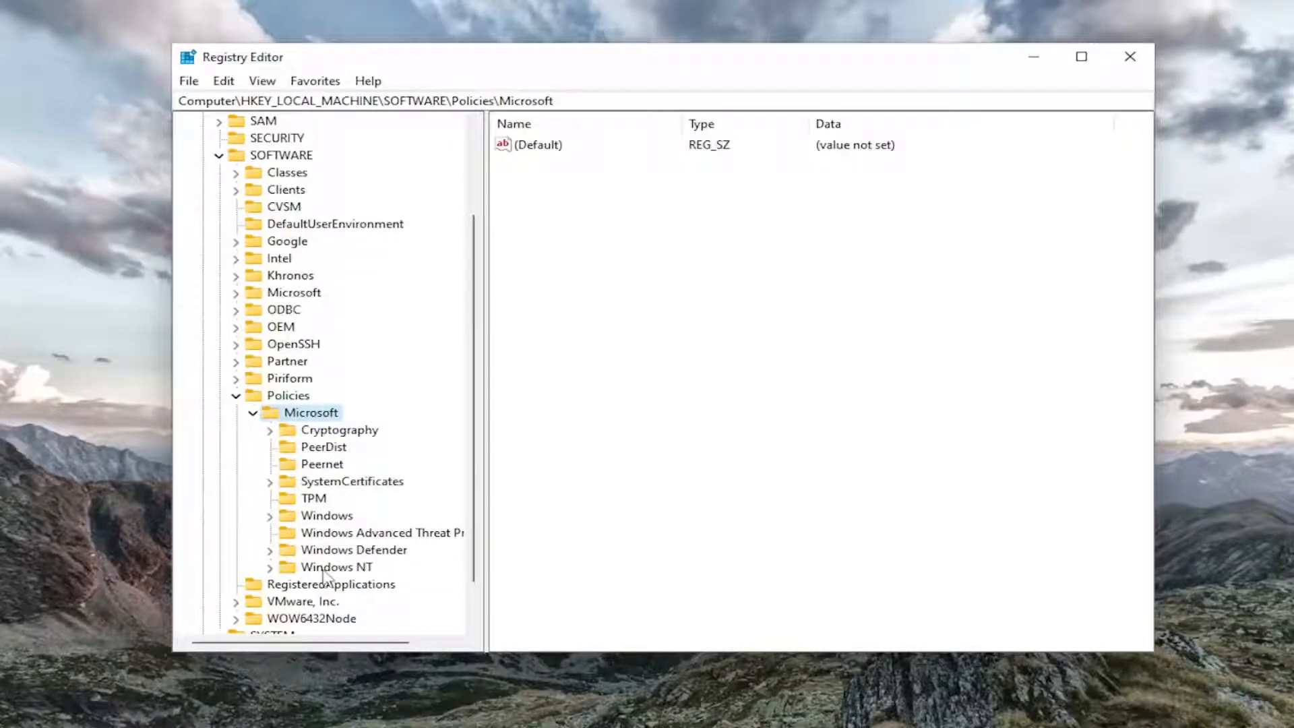
pyautogui.click(339, 568)
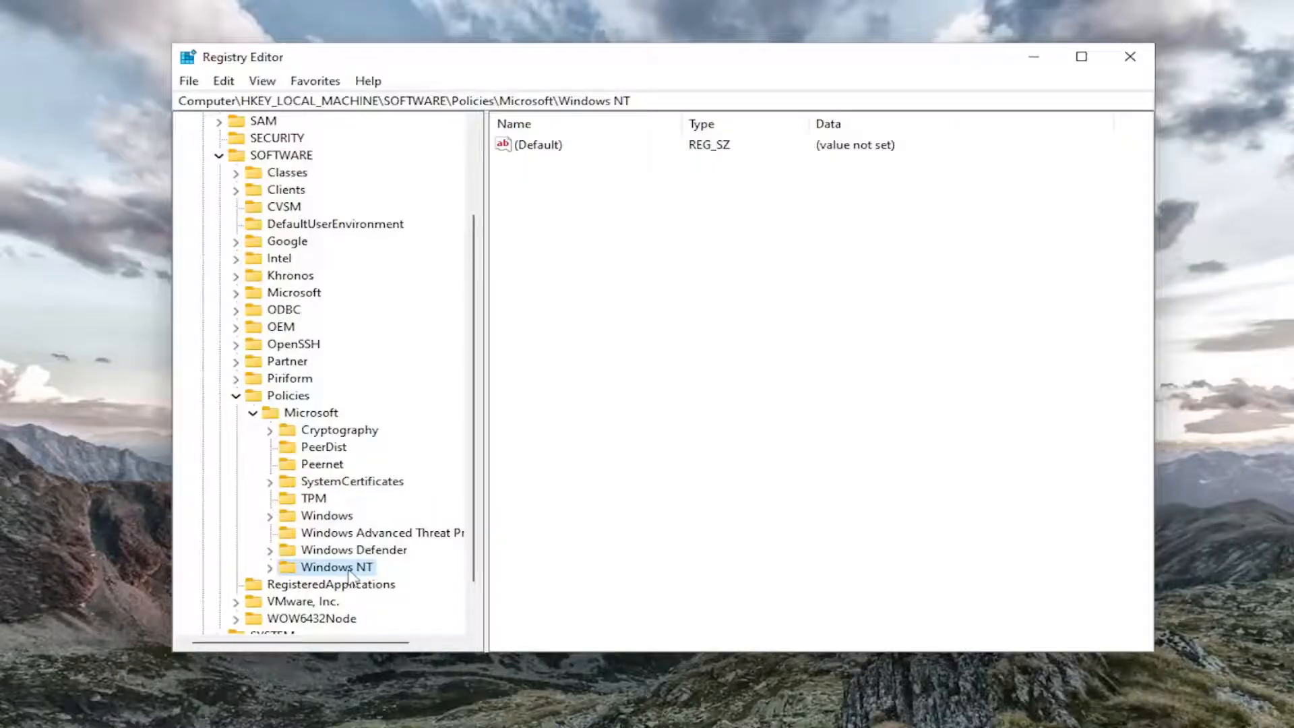
# Add a new subkey named Printers under the Windows NT policies key.
pyautogui.rightClick(334, 566)
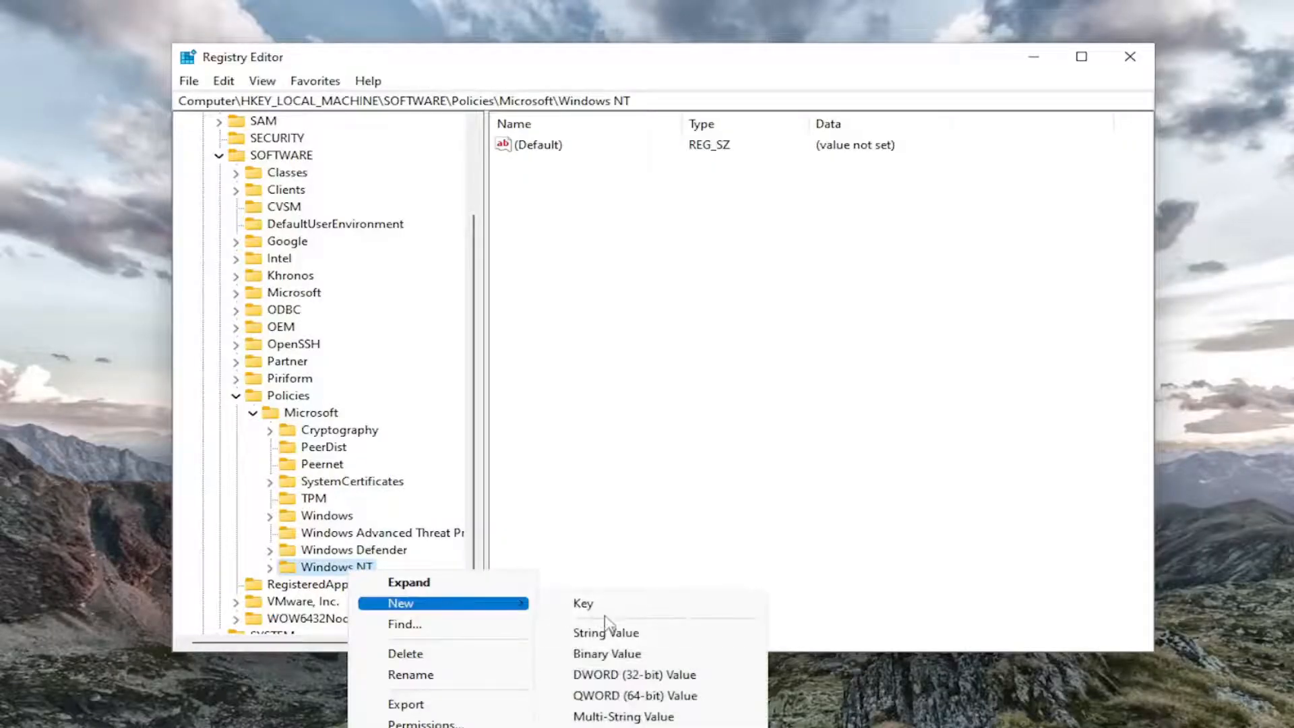
pyautogui.click(582, 604)
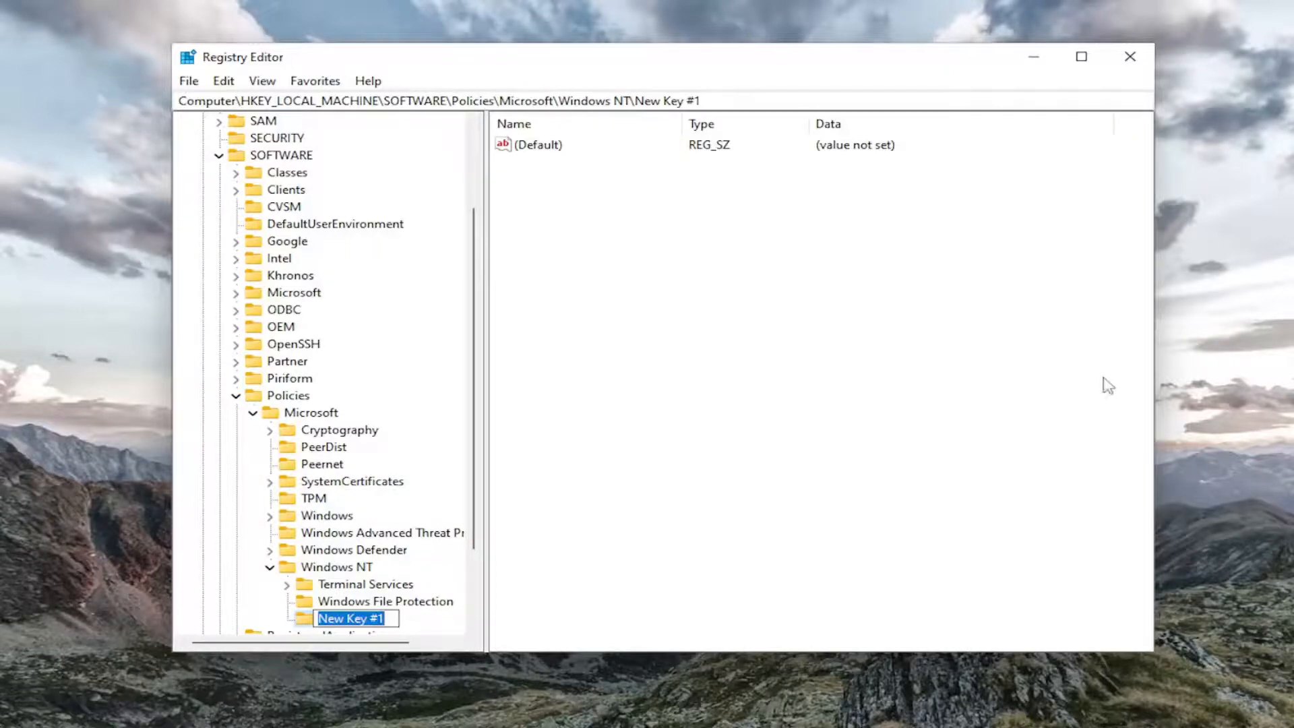
pyautogui.write('P')
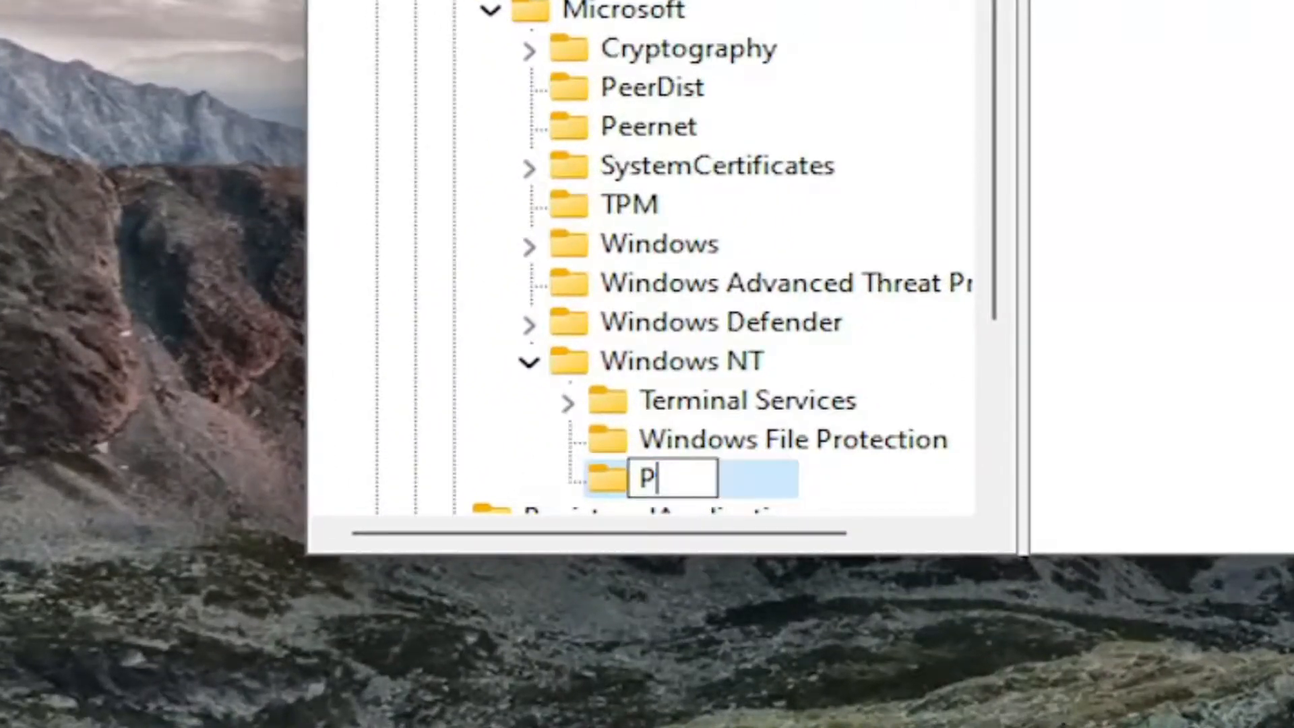
pyautogui.write('rinters')
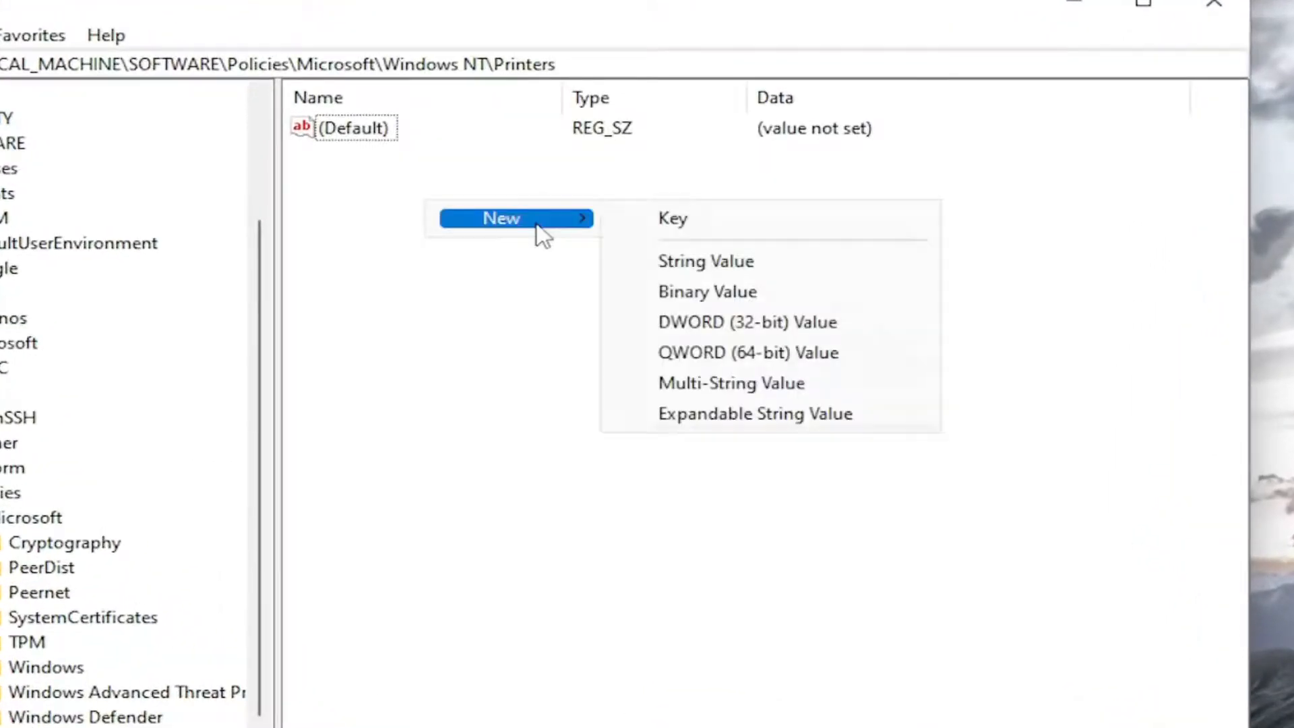
# Create a DWORD (32-bit) value named DisableWebPrinting in the Printers key.
pyautogui.click(746, 322)
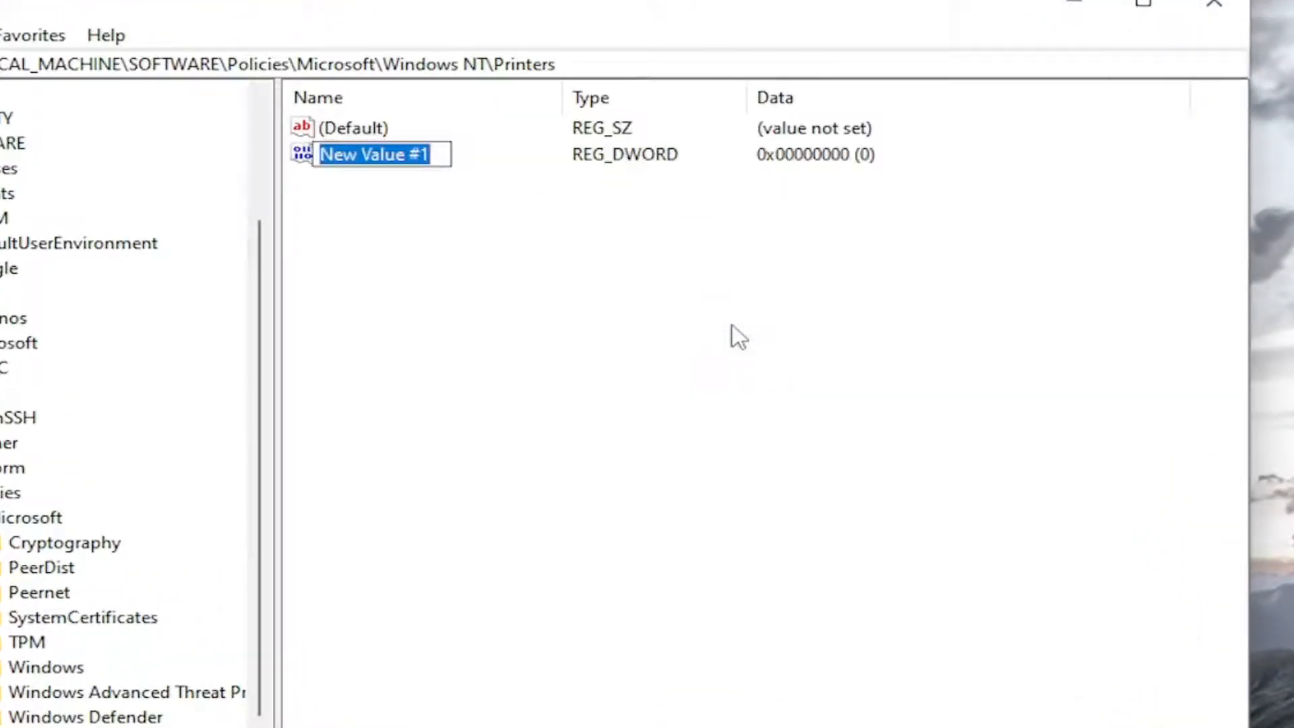
pyautogui.write('DisableWebPrinting')
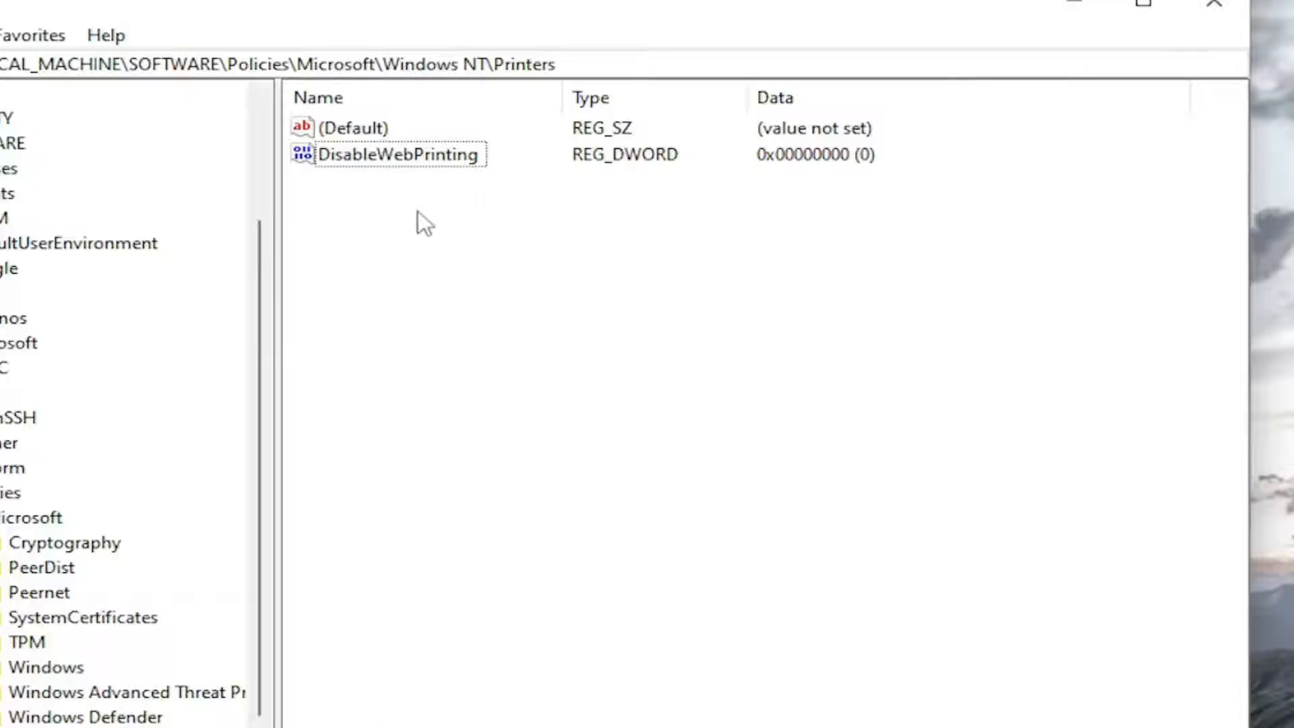
# Give DisableWebPrinting the value data 1, then reopen it to verify and close.
pyautogui.doubleClick(399, 154)
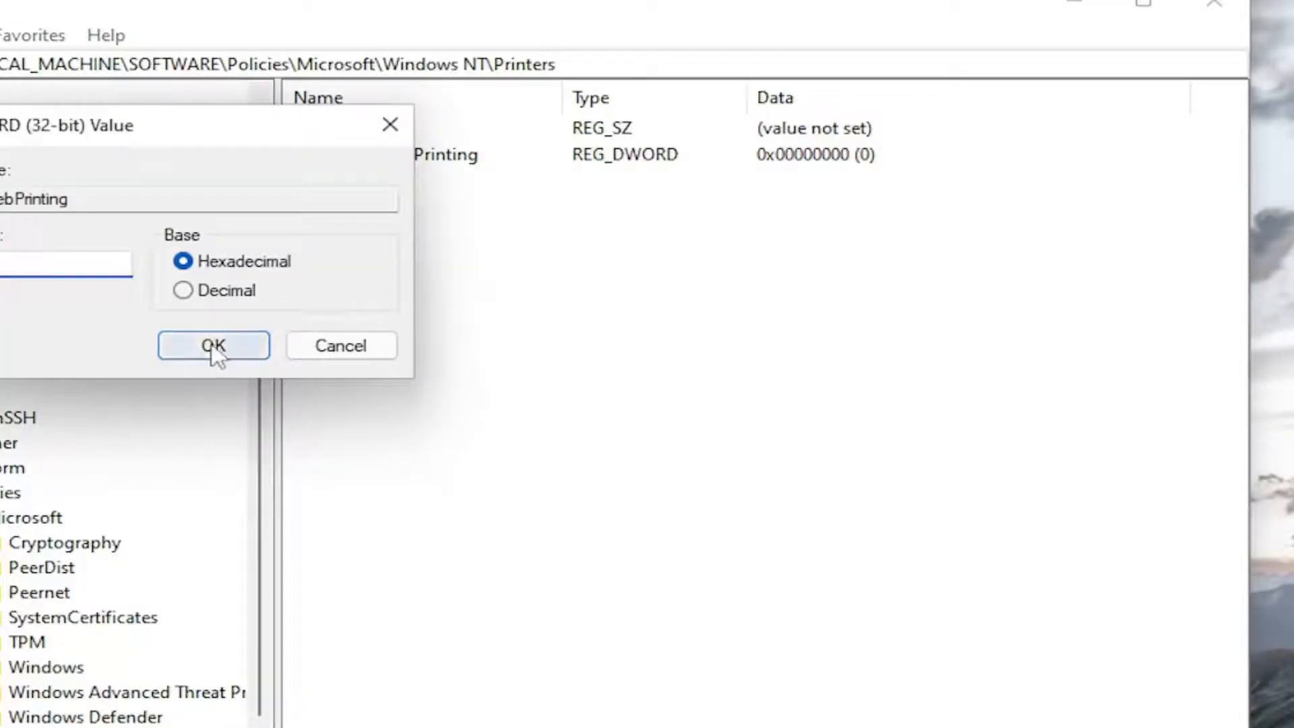
pyautogui.click(213, 345)
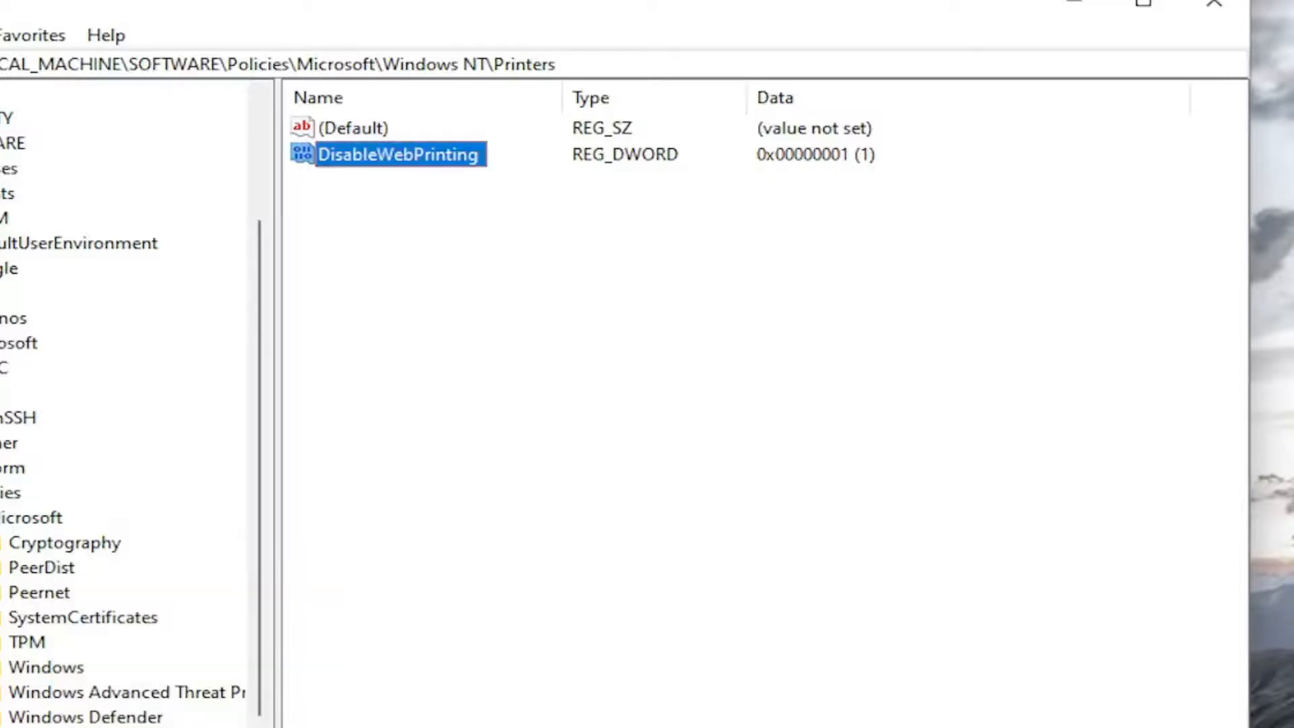
pyautogui.moveTo(781, 557)
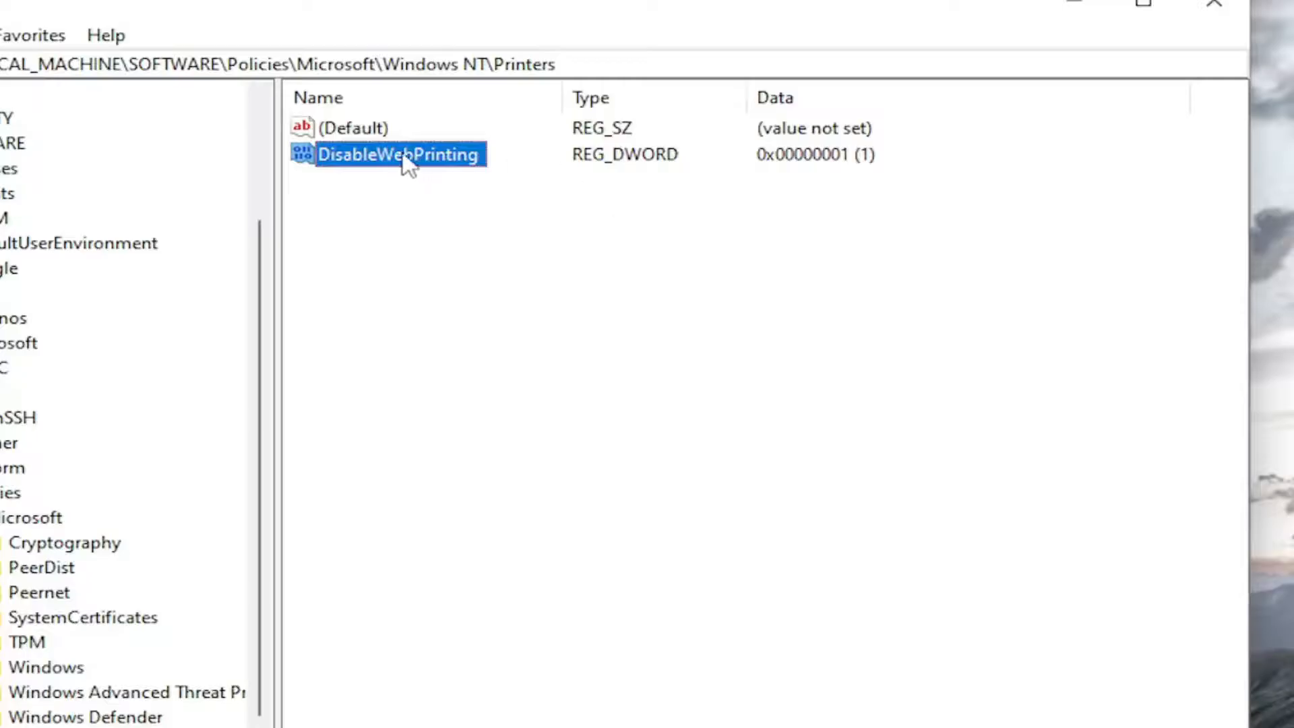
pyautogui.doubleClick(399, 154)
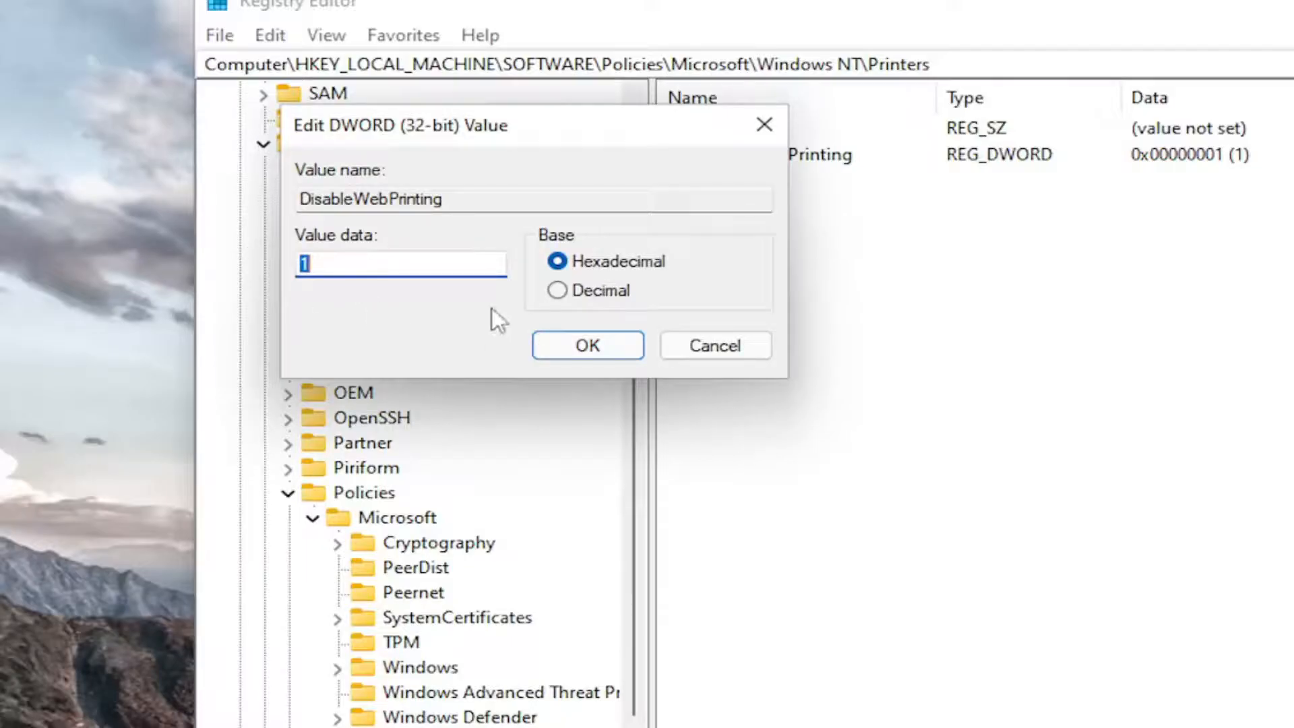
pyautogui.click(586, 345)
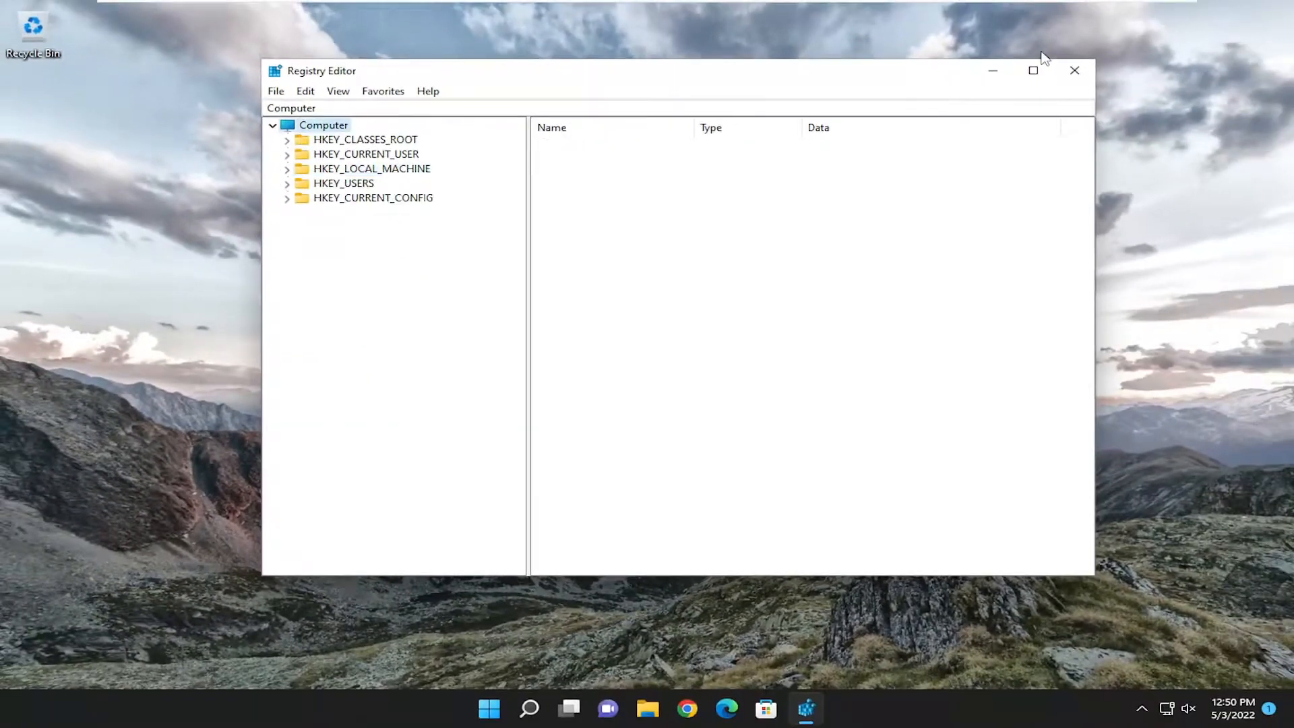
# Restart Windows 11 from the Start button's Shut down or sign out menu.
pyautogui.rightClick(508, 707)
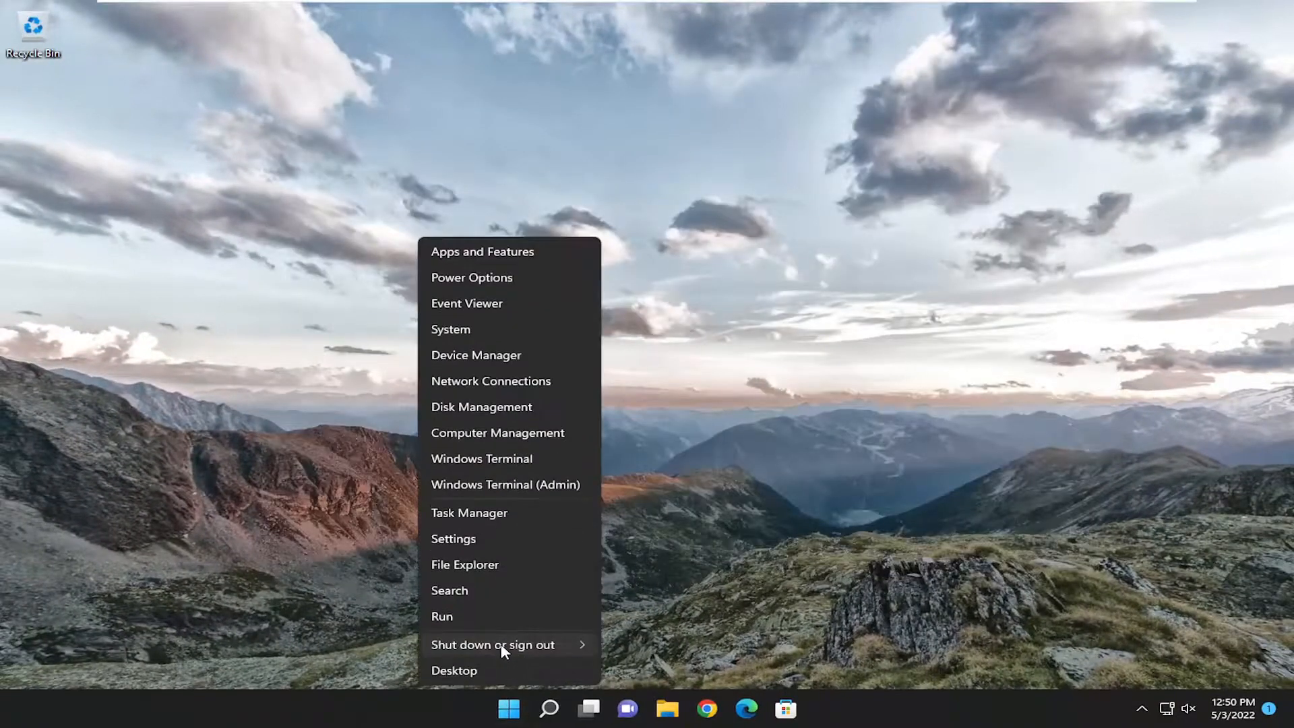
pyautogui.click(493, 644)
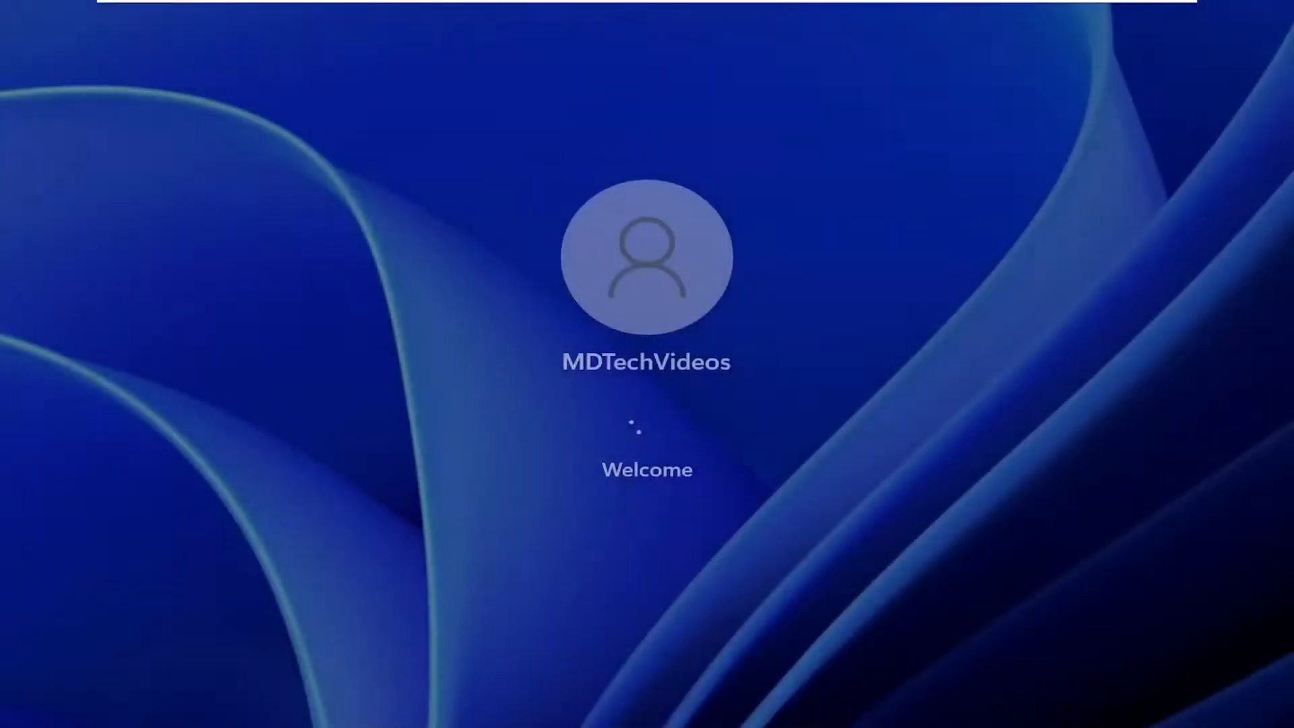